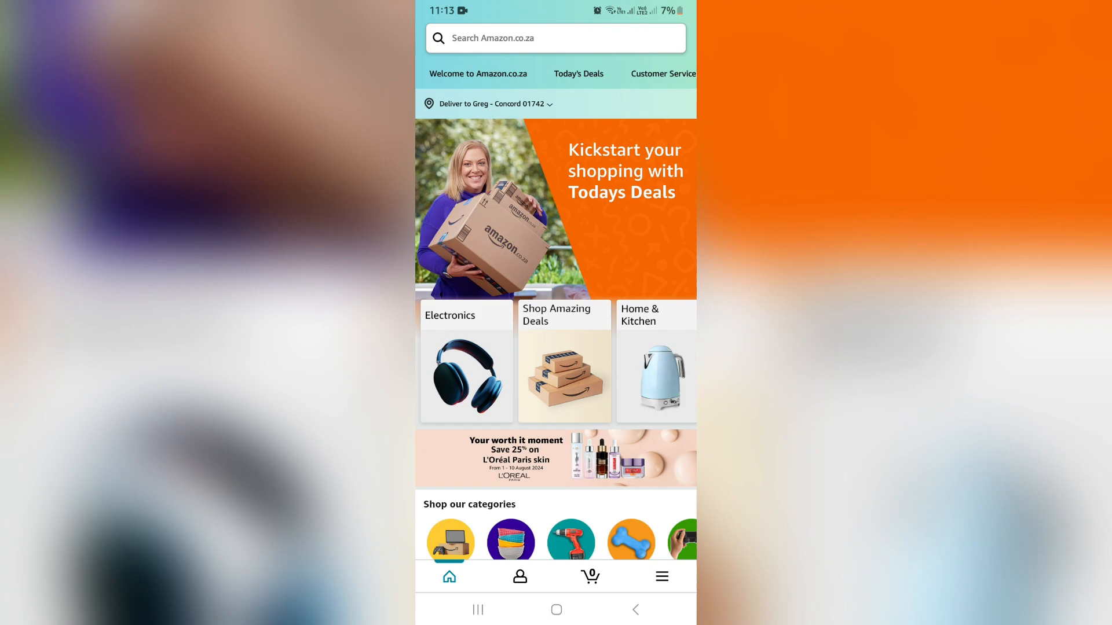
Open the account settings list showing orders, login & security, address book and wallet
left_click(519, 576)
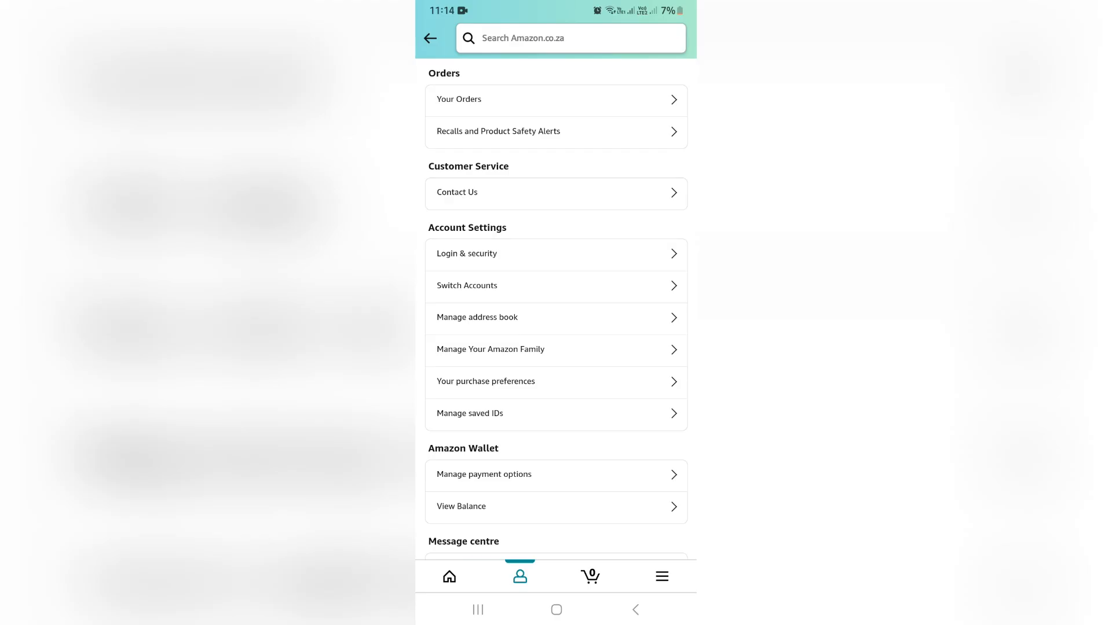
Return to the account overview, then open the full Your Account settings list
left_click(429, 38)
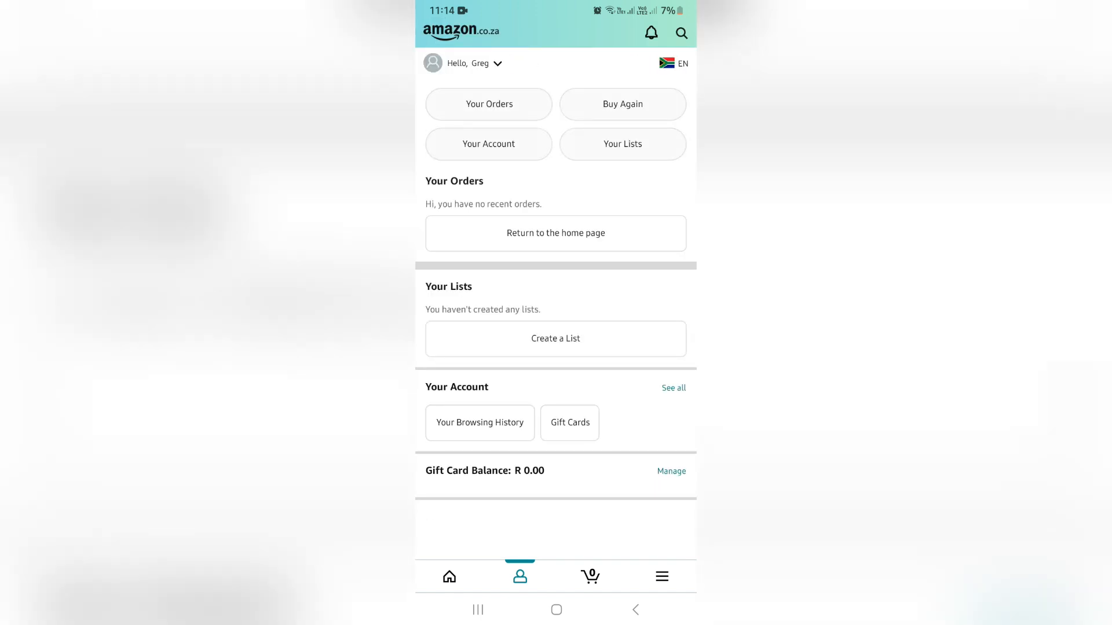
left_click(679, 32)
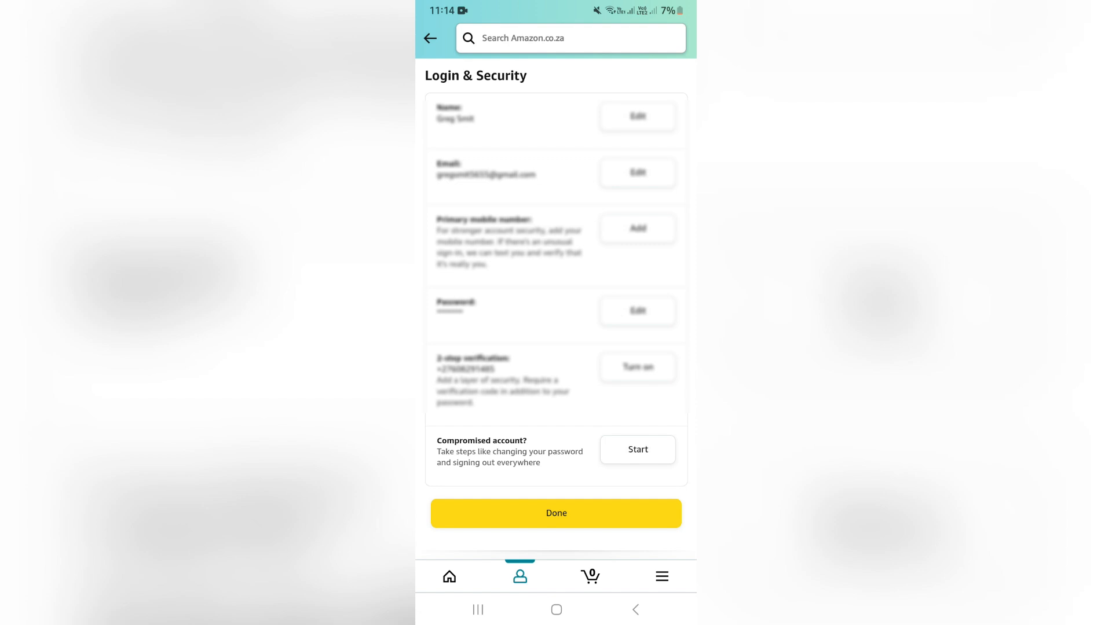
Start the 'Compromised account?' process to sign out of all devices
left_click(555, 514)
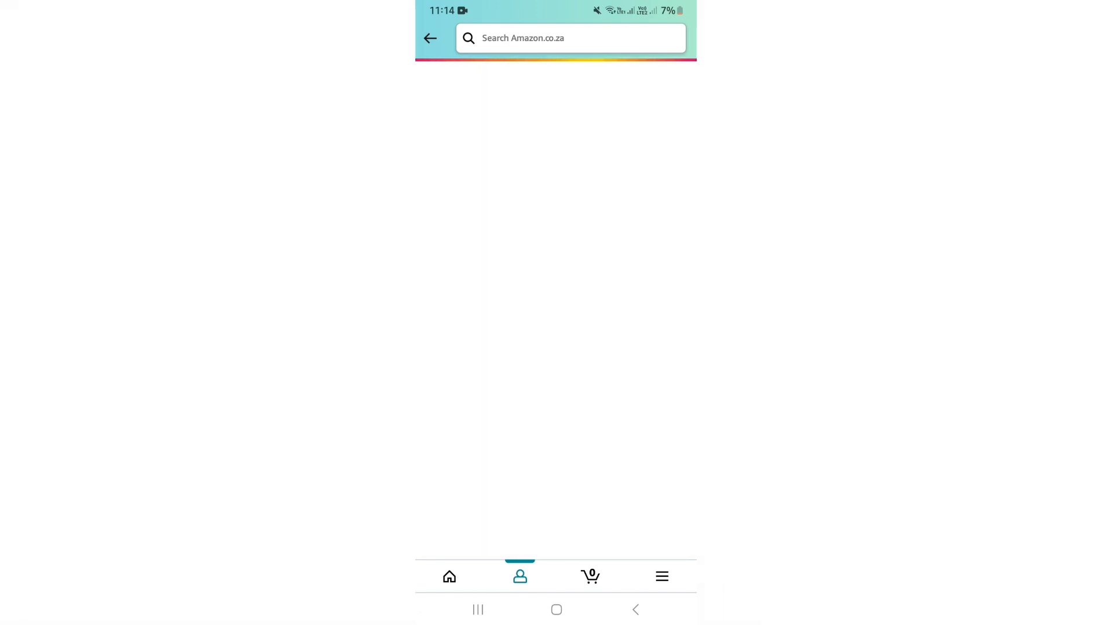